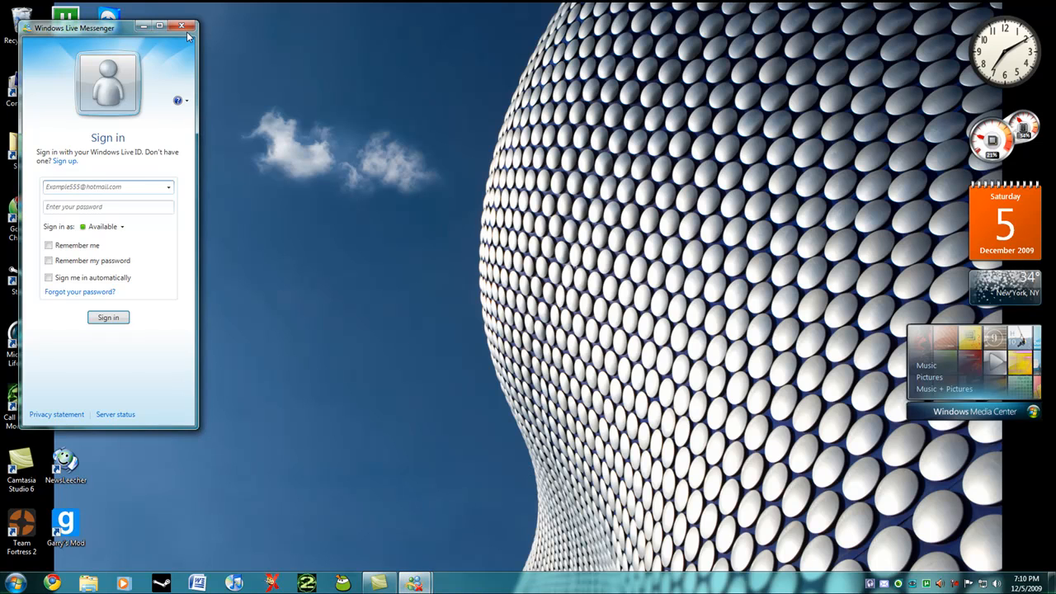
Close the Windows Live Messenger sign-in window to clear the desktop.
{"action": "left_click", "coordinate": [181, 26]}
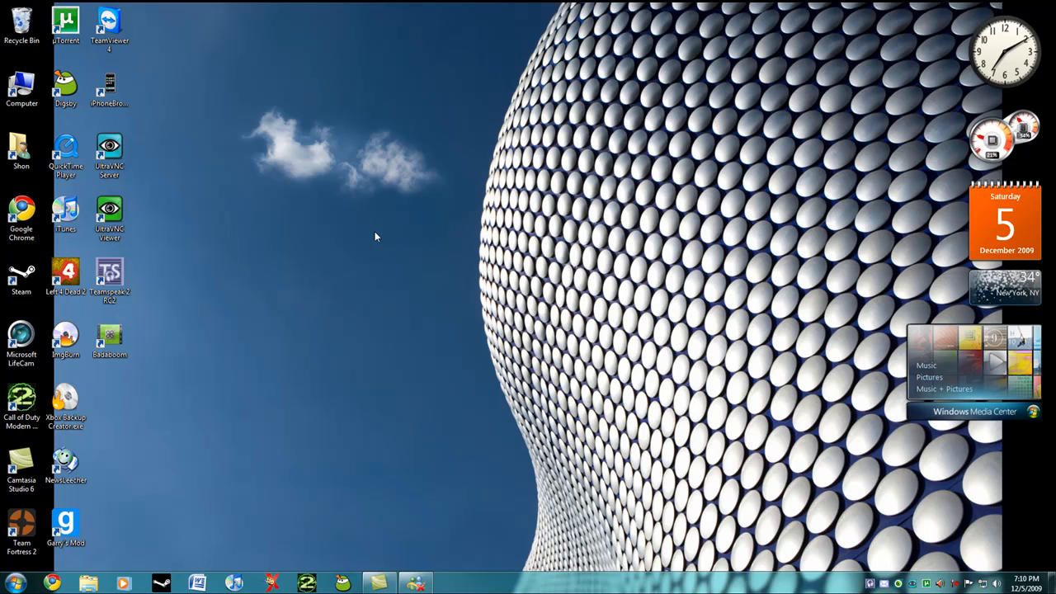
{"action": "mouse_move", "coordinate": [337, 264]}
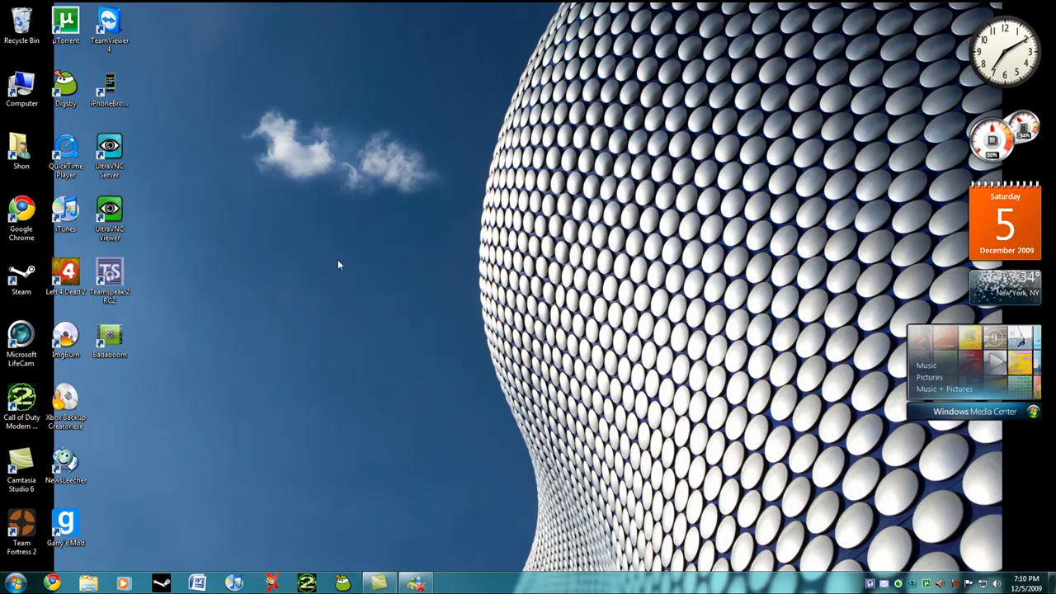
{"action": "mouse_move", "coordinate": [244, 347]}
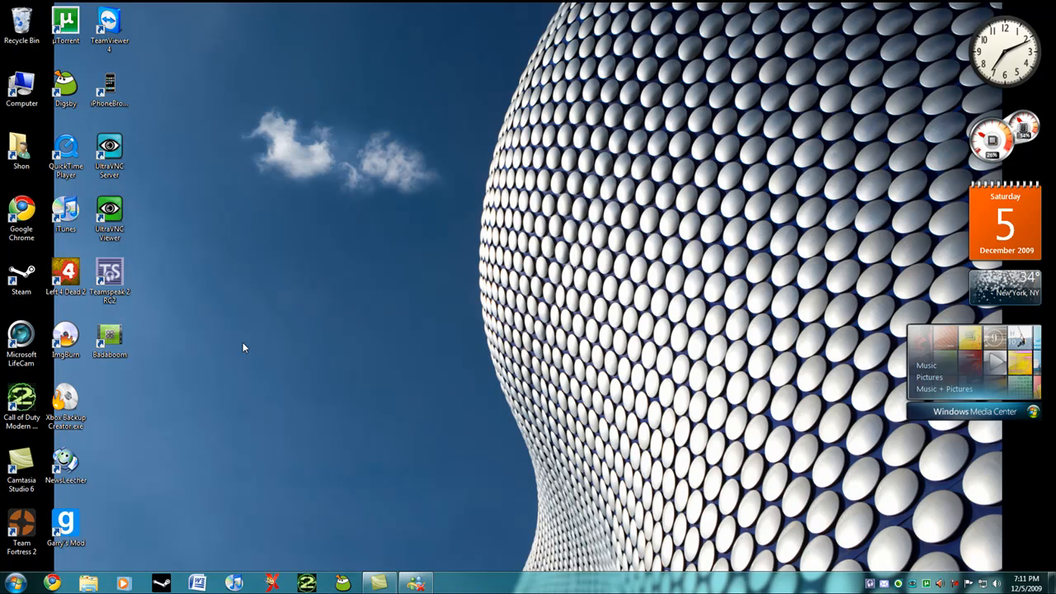
{"action": "mouse_move", "coordinate": [66, 560]}
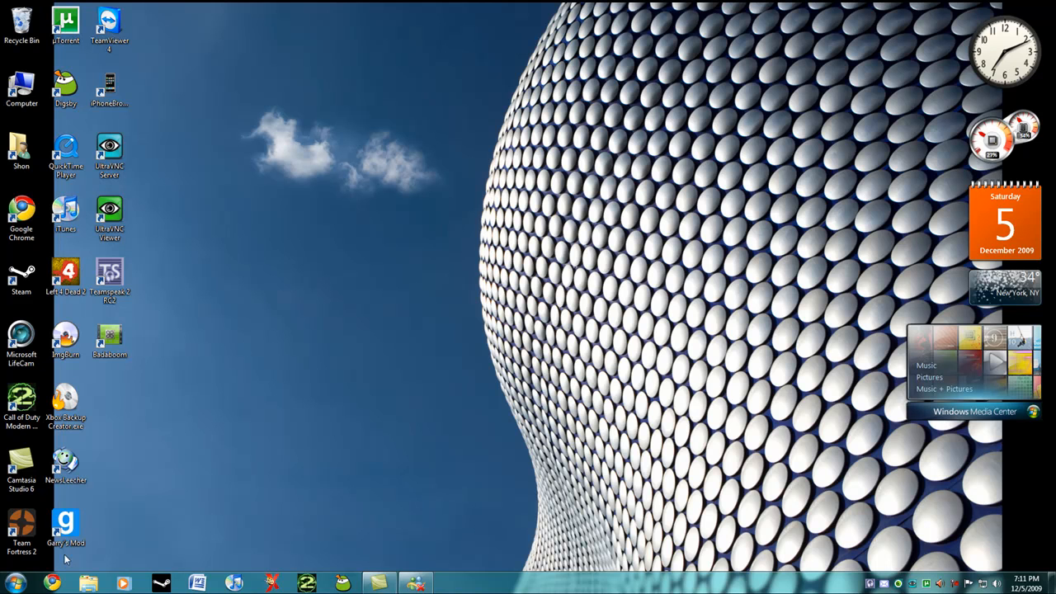
Download the Windows Live Essentials setup from download.live.com in Chrome and keep it despite the warning.
{"action": "left_click", "coordinate": [51, 584]}
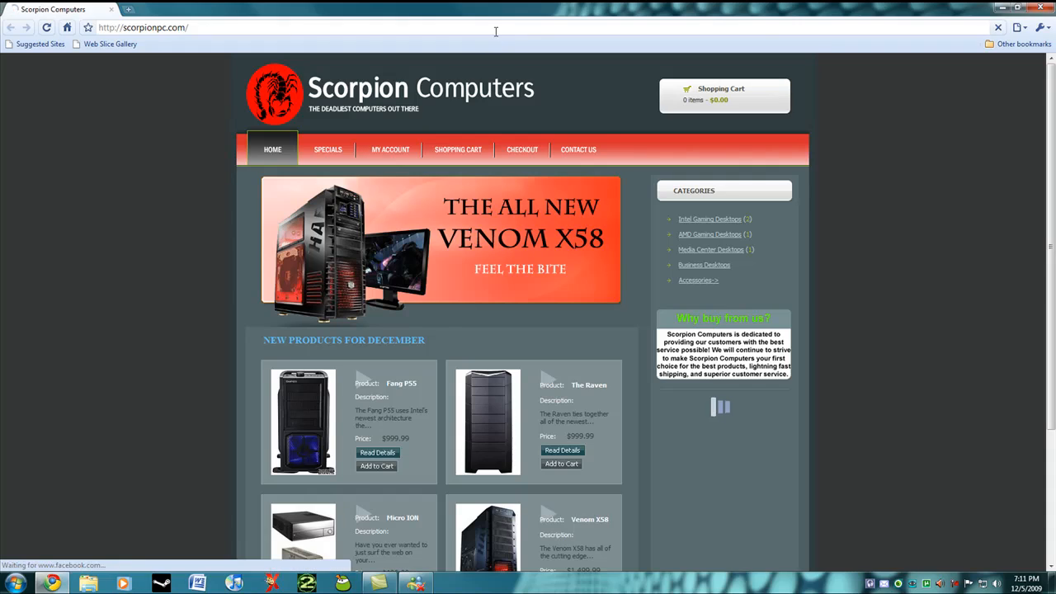
{"action": "type", "text": "download.live.com/"}
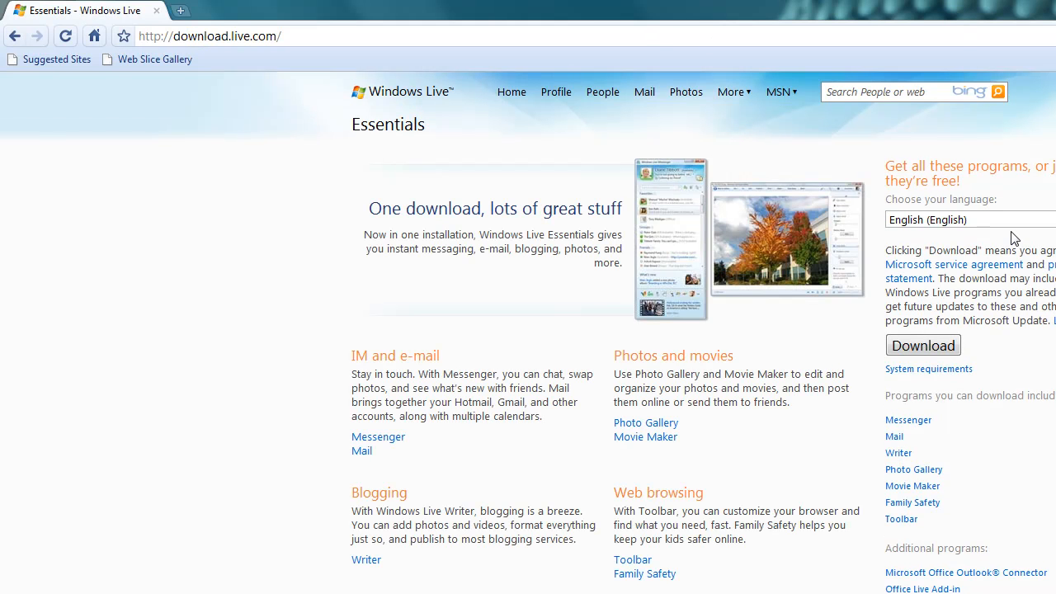
{"action": "left_click", "coordinate": [923, 345]}
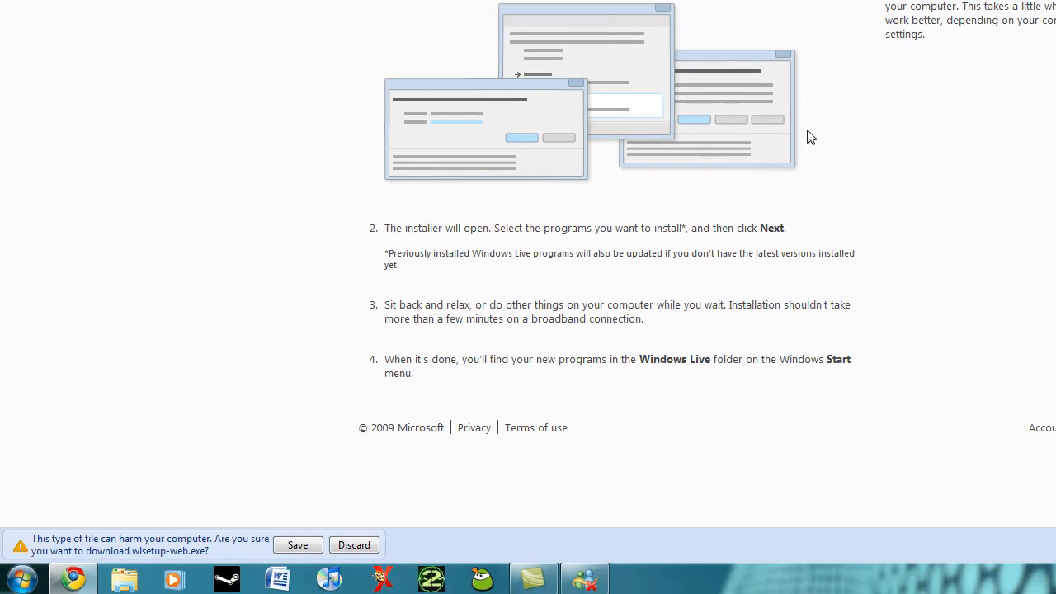
{"action": "left_click", "coordinate": [297, 544]}
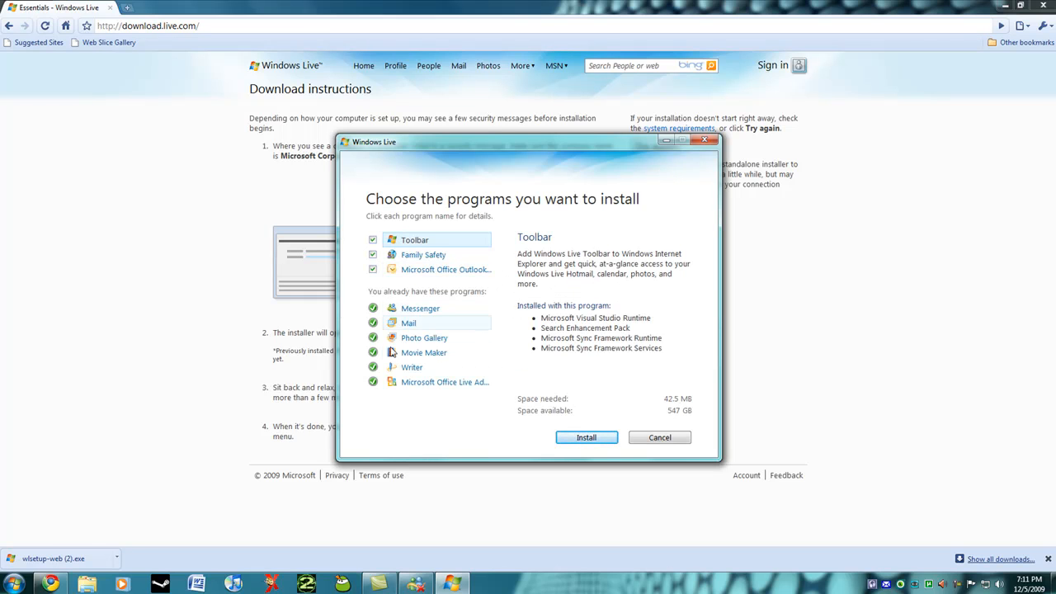
{"action": "mouse_move", "coordinate": [419, 309]}
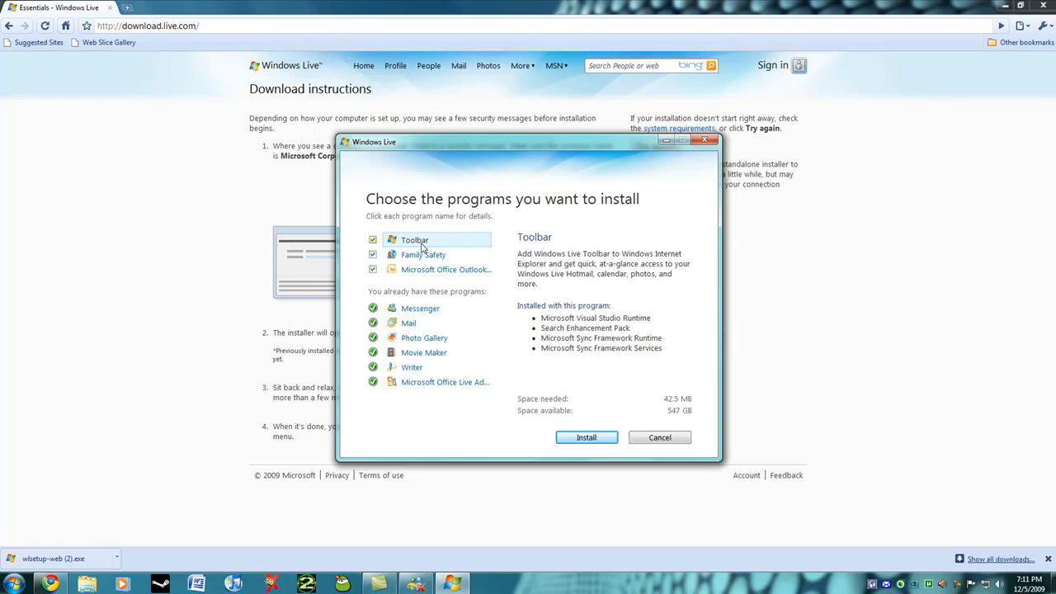
{"action": "mouse_move", "coordinate": [435, 269]}
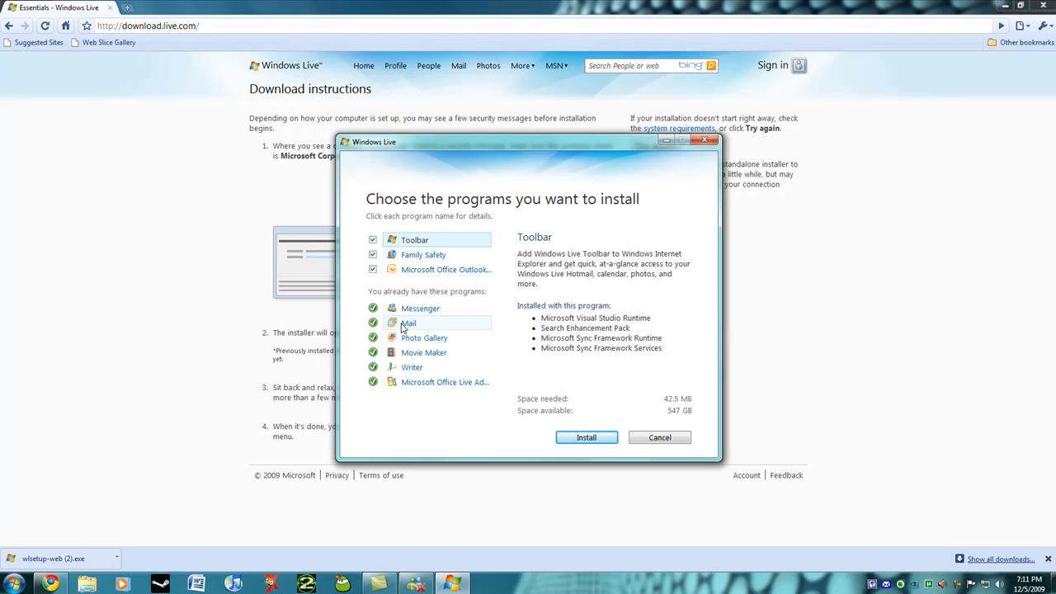
{"action": "mouse_move", "coordinate": [424, 353]}
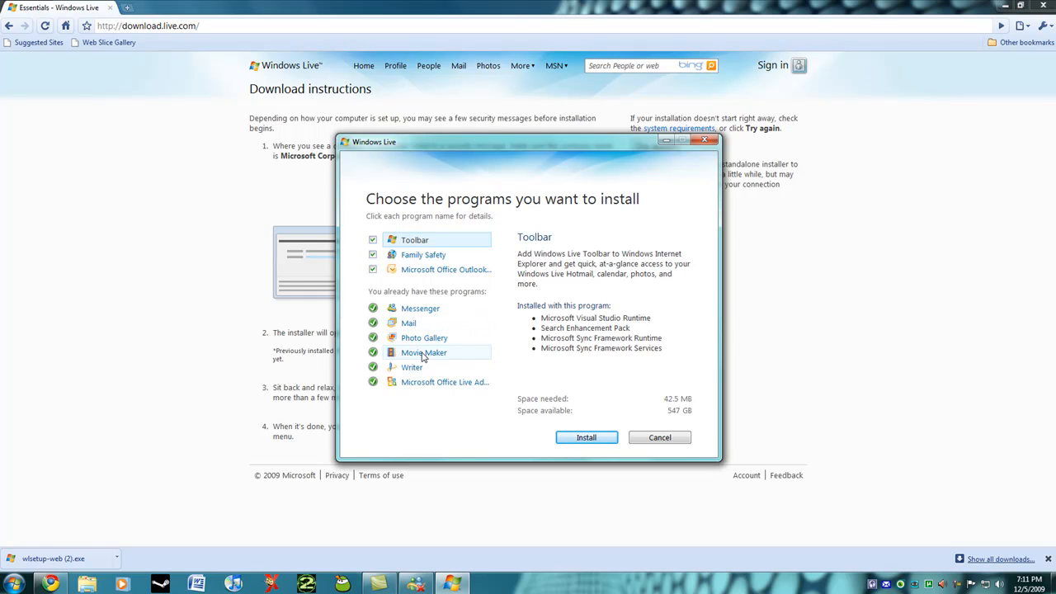
Review the installer descriptions for Writer, Photo Gallery, Mail and Toolbar.
{"action": "left_click", "coordinate": [413, 366]}
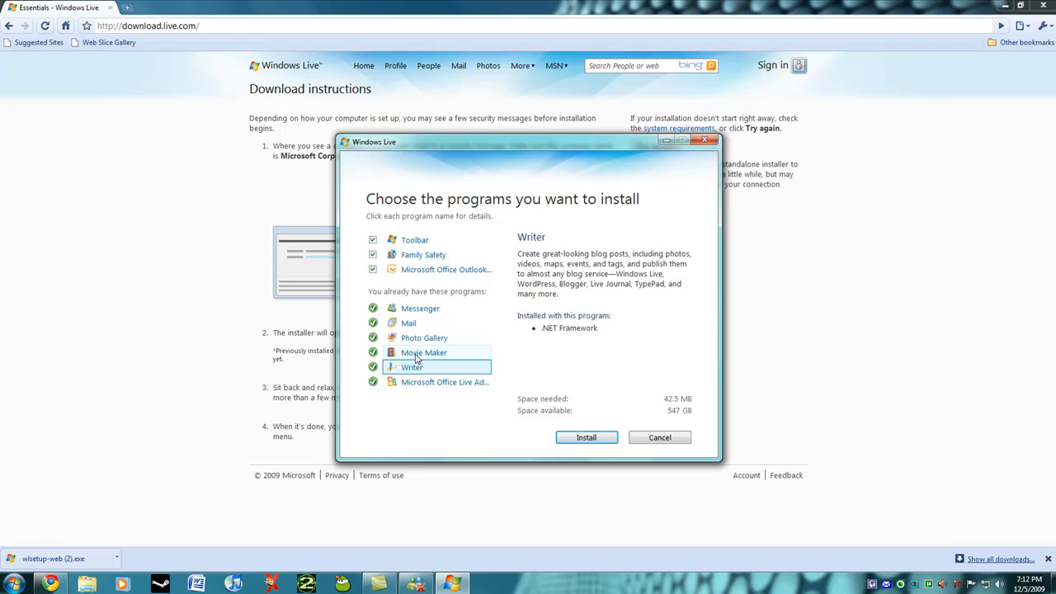
{"action": "mouse_move", "coordinate": [426, 363]}
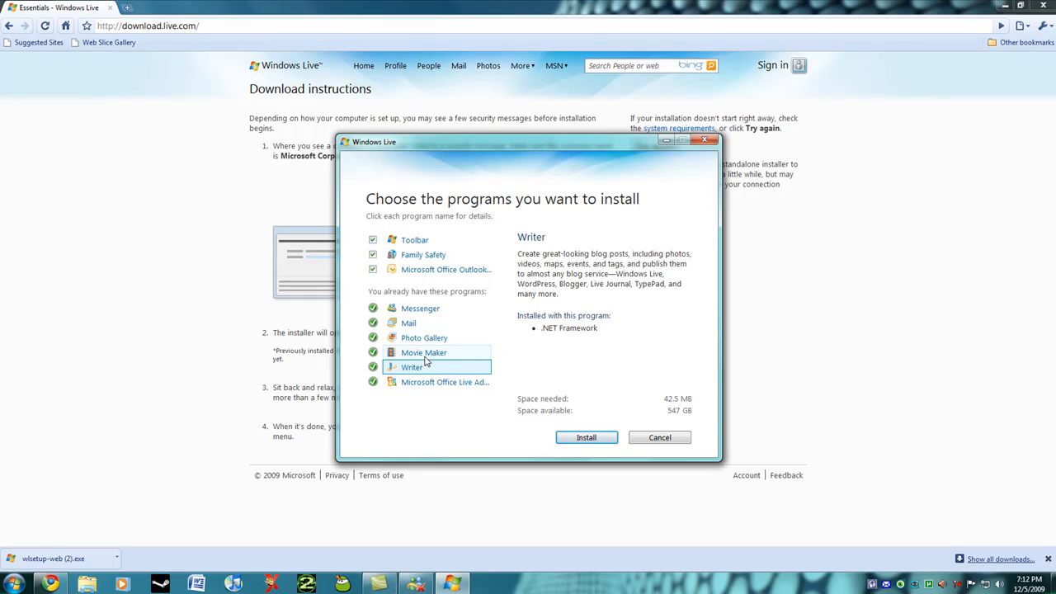
{"action": "mouse_move", "coordinate": [407, 363]}
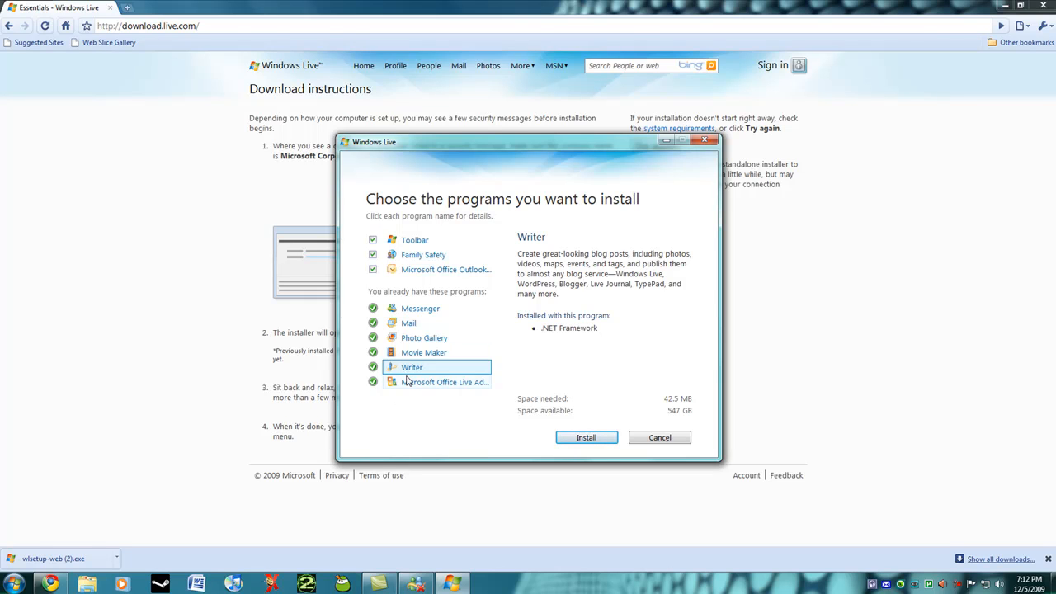
{"action": "mouse_move", "coordinate": [379, 436]}
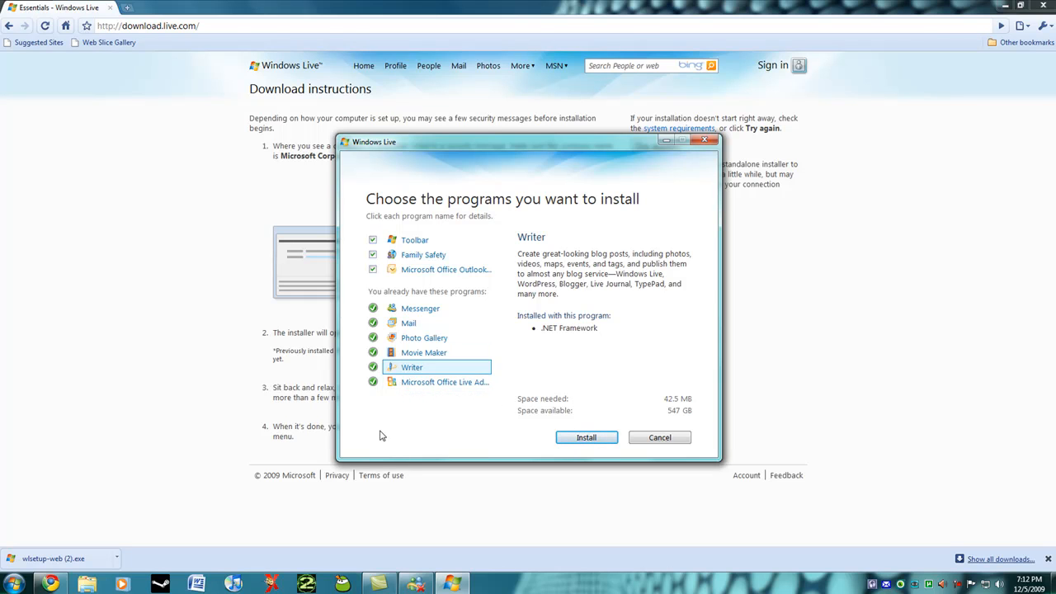
{"action": "mouse_move", "coordinate": [383, 416]}
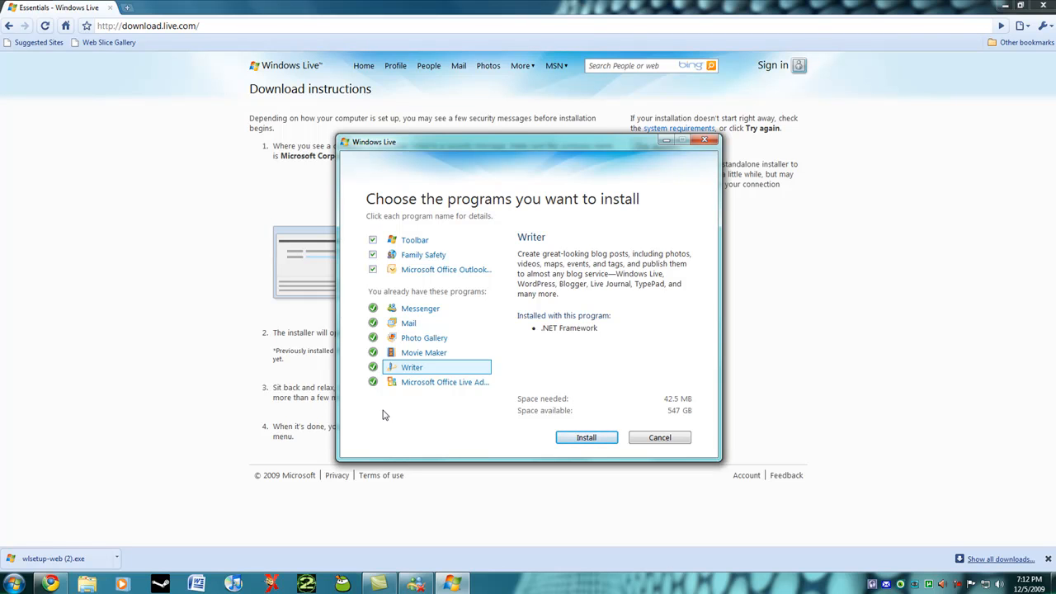
{"action": "mouse_move", "coordinate": [423, 353]}
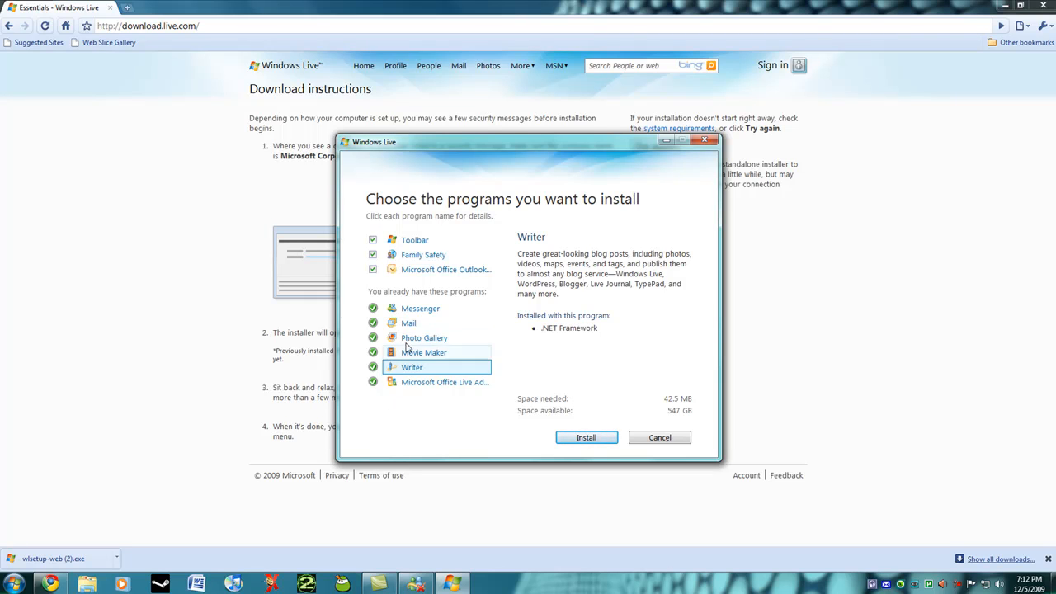
{"action": "left_click", "coordinate": [424, 336]}
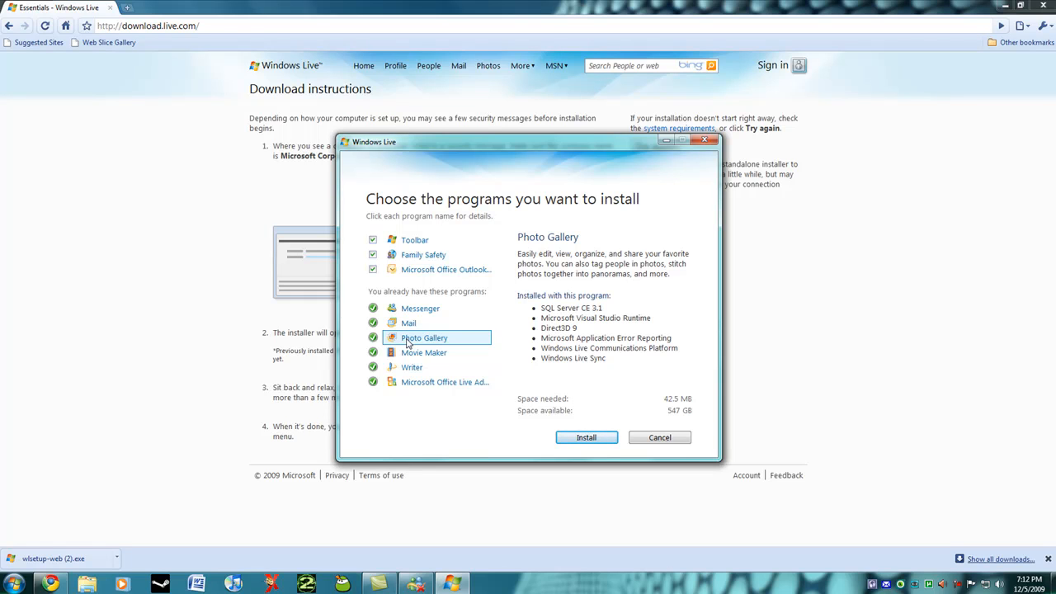
{"action": "mouse_move", "coordinate": [409, 321]}
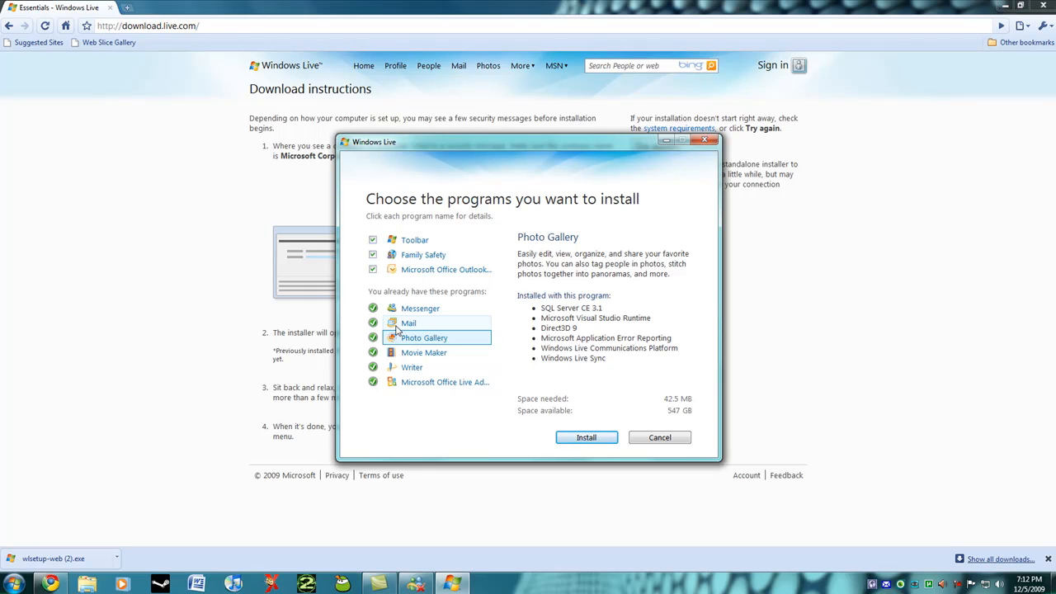
{"action": "left_click", "coordinate": [409, 322]}
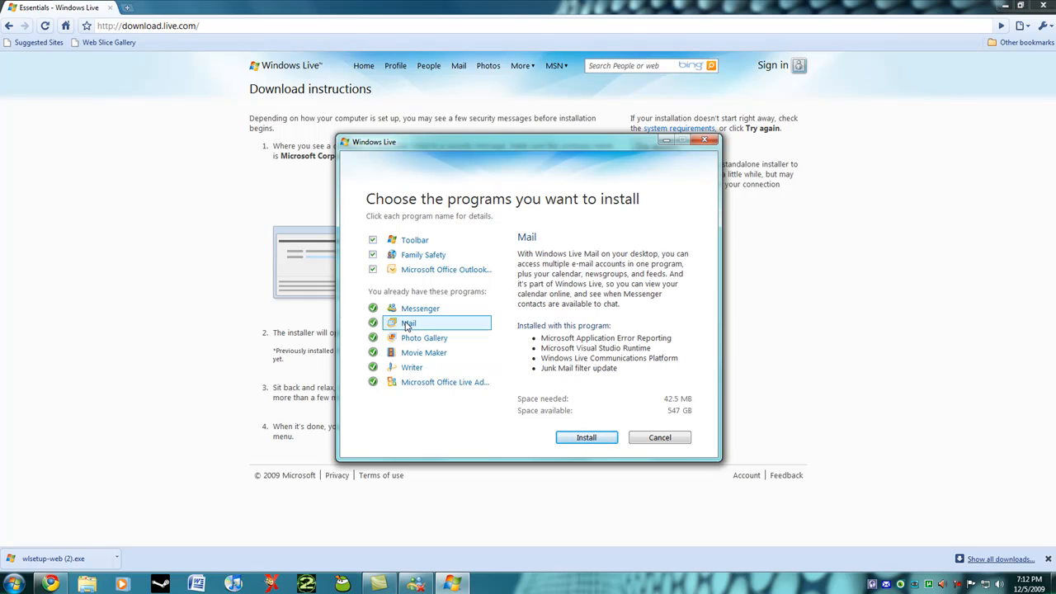
{"action": "mouse_move", "coordinate": [424, 337]}
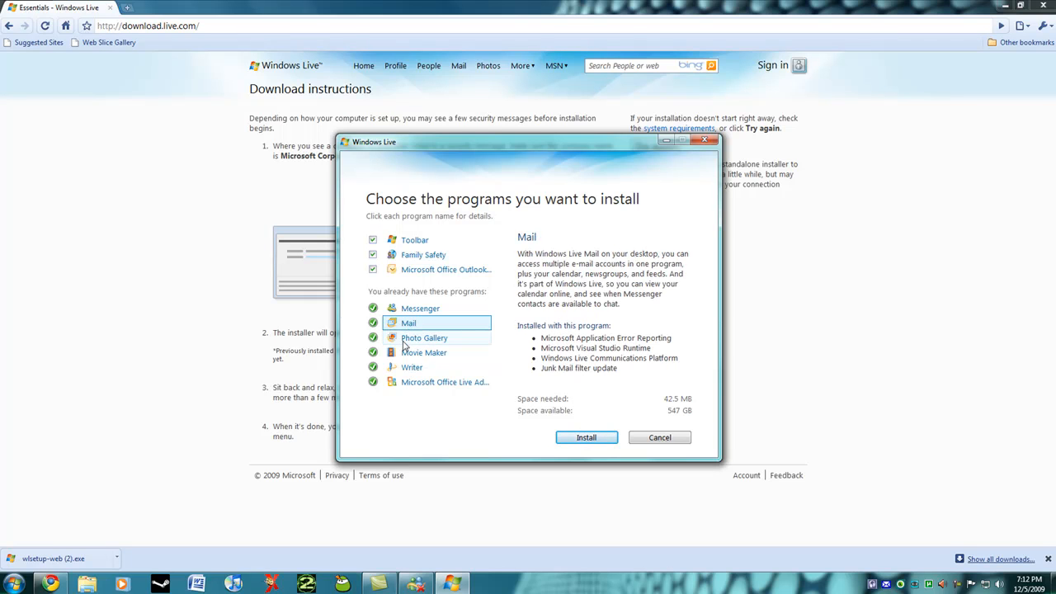
{"action": "mouse_move", "coordinate": [390, 393]}
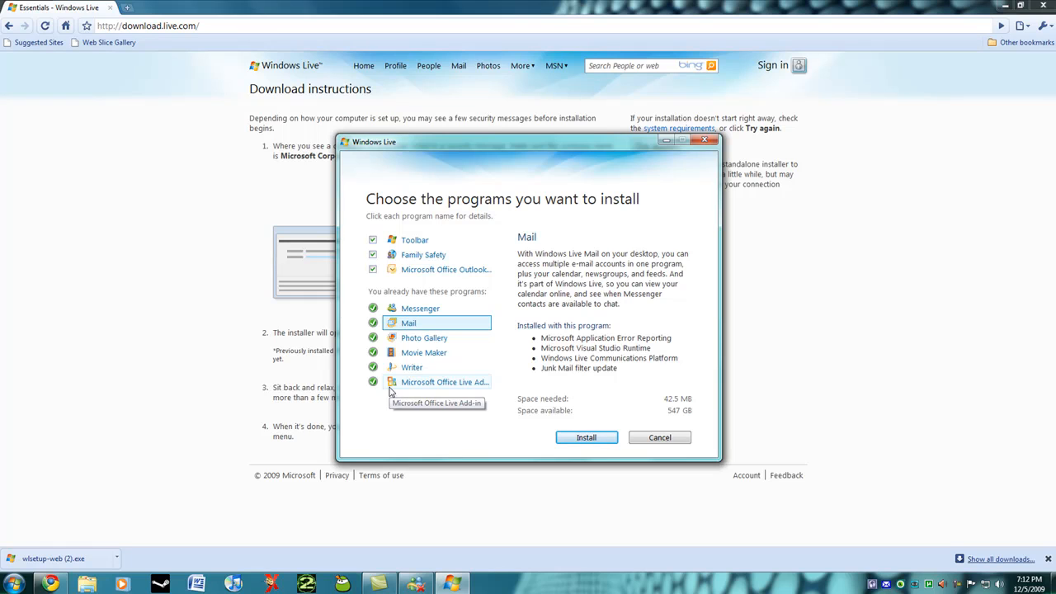
{"action": "mouse_move", "coordinate": [388, 398]}
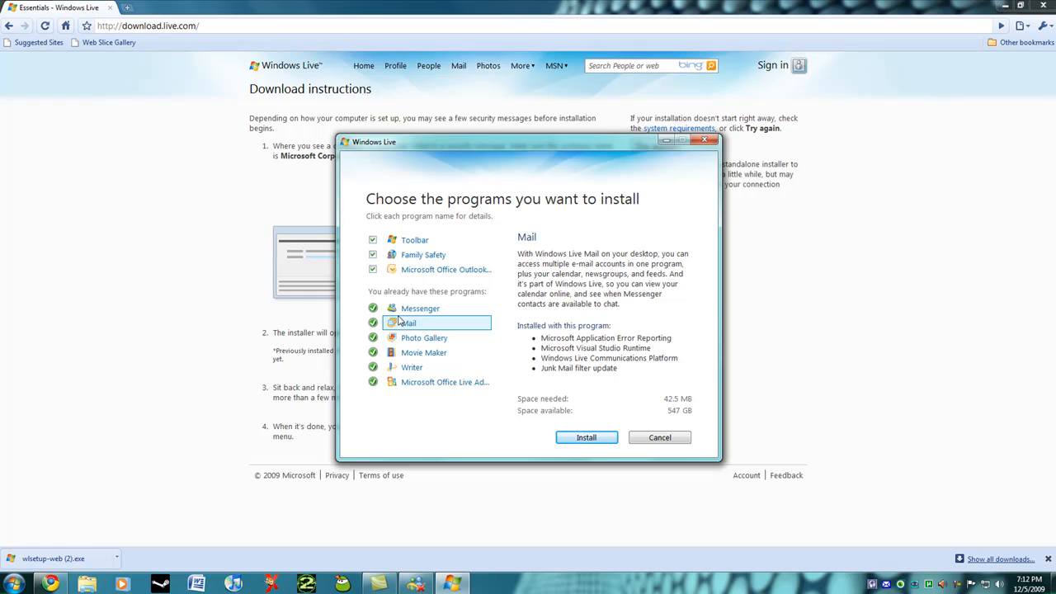
{"action": "mouse_move", "coordinate": [663, 421]}
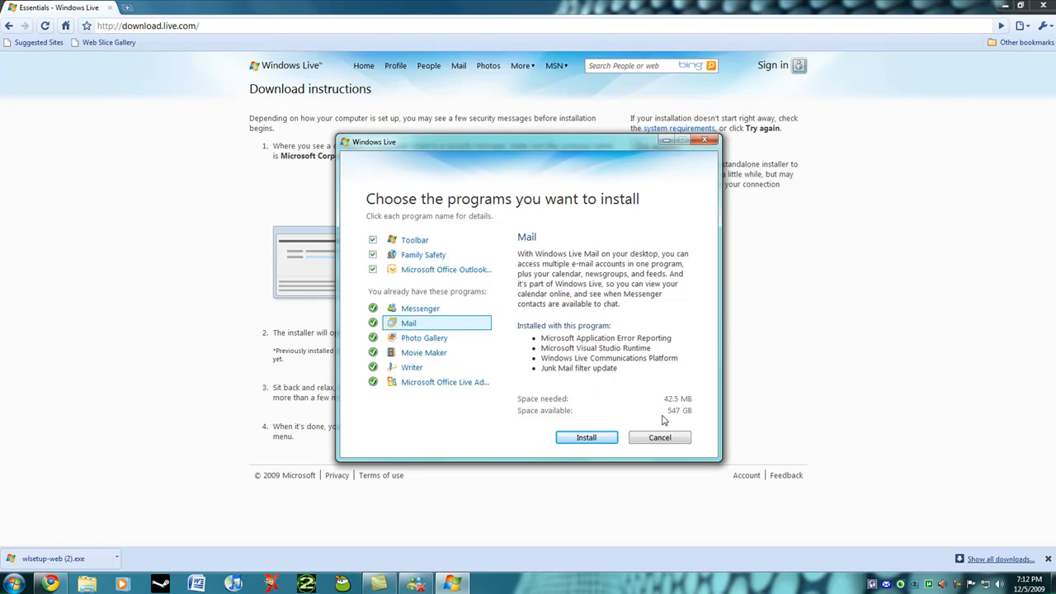
{"action": "left_click", "coordinate": [445, 270]}
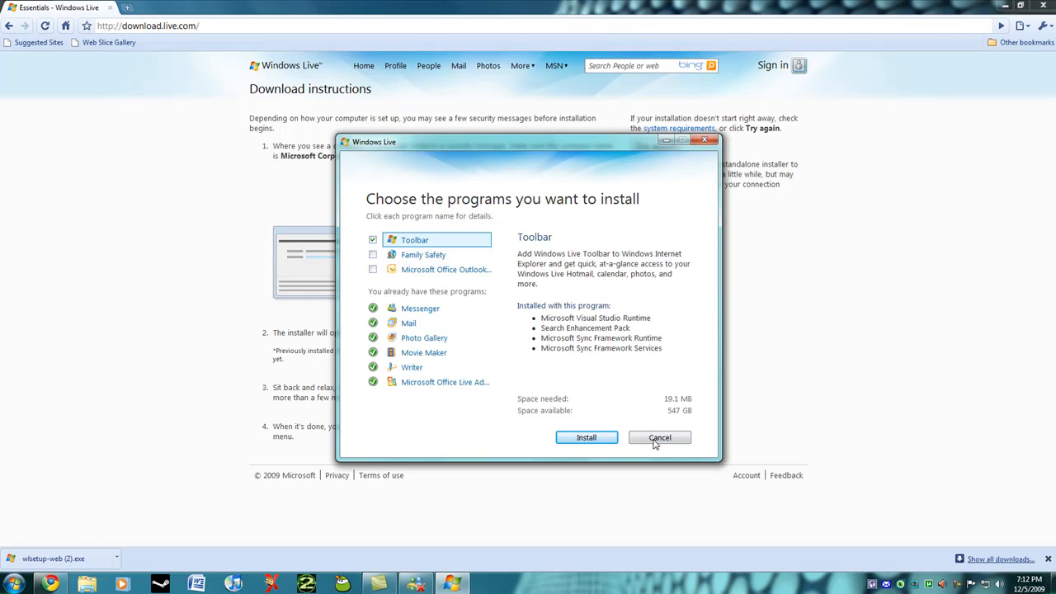
Cancel the Windows Live installation and return to the desktop.
{"action": "left_click", "coordinate": [660, 438]}
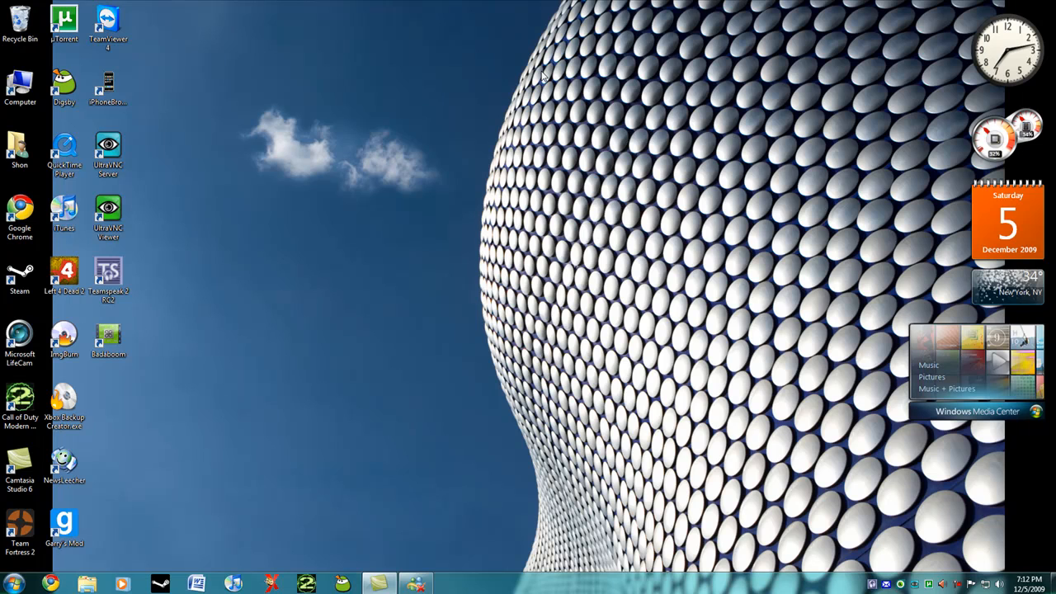
{"action": "mouse_move", "coordinate": [565, 153]}
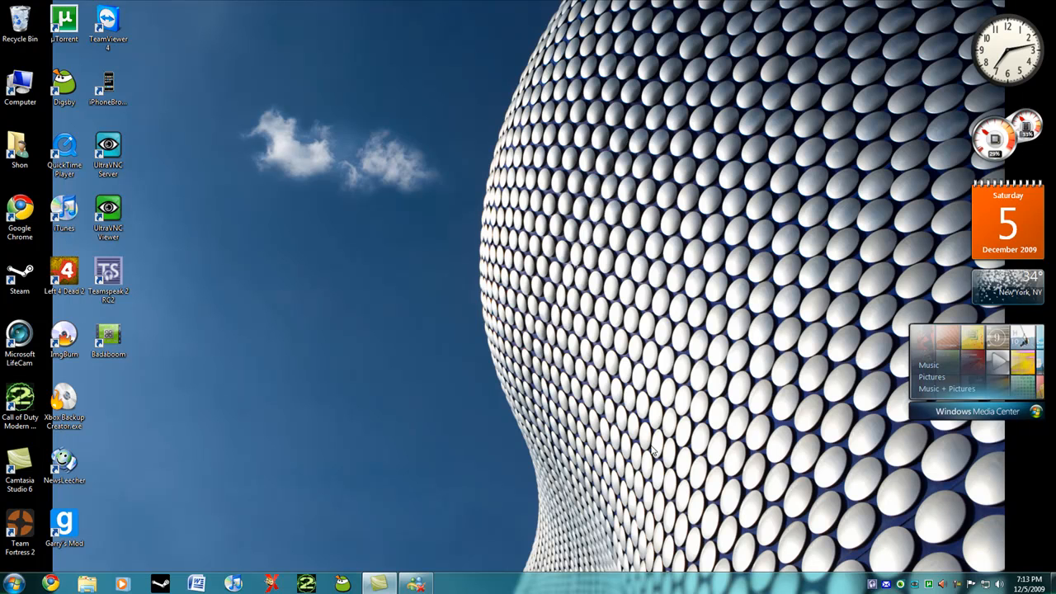
{"action": "right_click", "coordinate": [416, 585]}
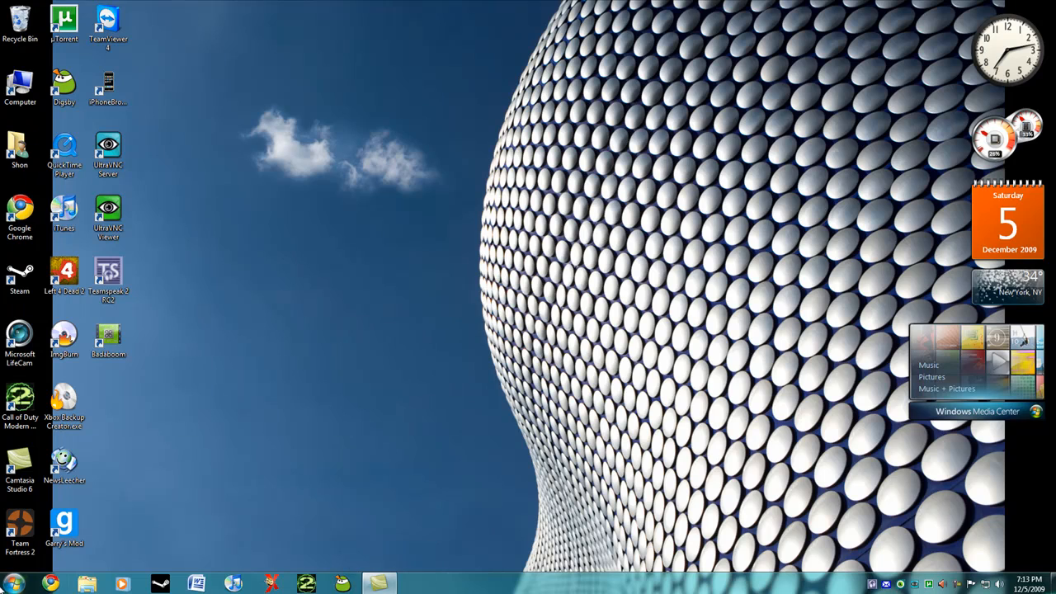
Bring up the Start menu's All Programs list and scroll to the Windows Live folder.
{"action": "left_click", "coordinate": [16, 581]}
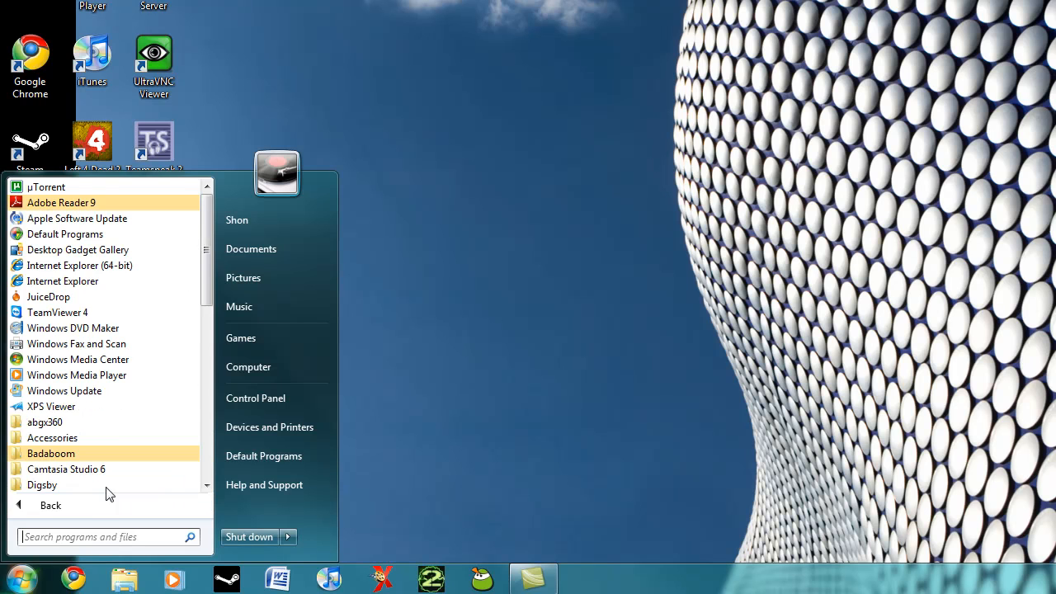
{"action": "scroll", "scroll_direction": "down", "scroll_amount": 3}
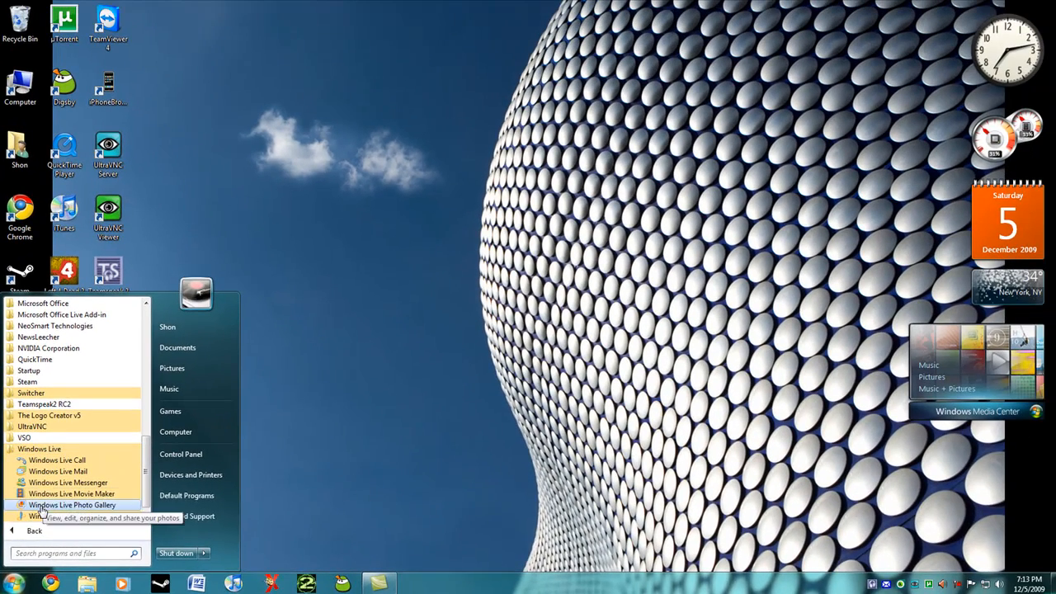
{"action": "mouse_move", "coordinate": [82, 510]}
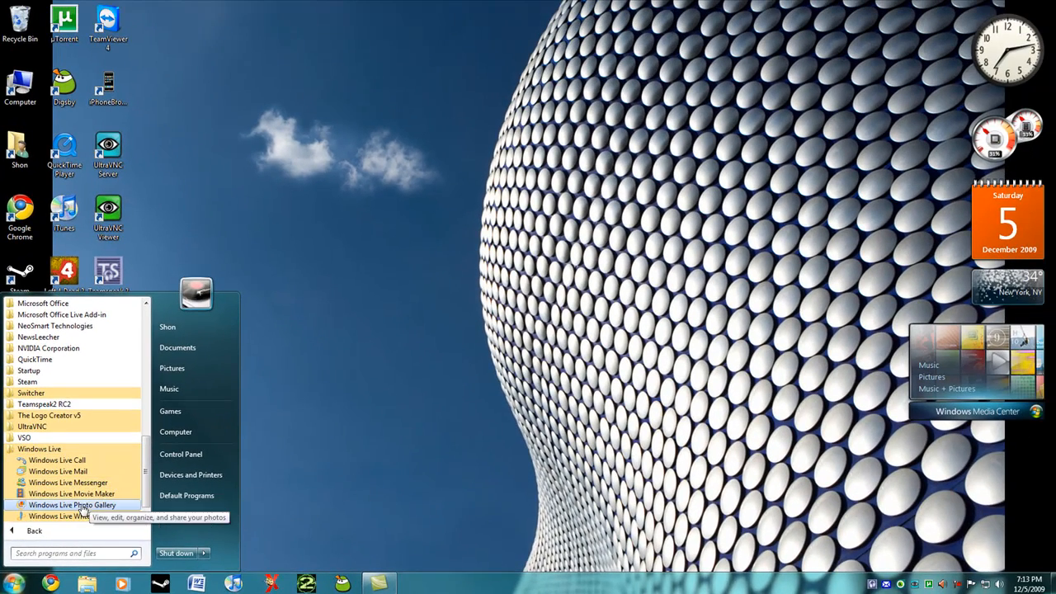
{"action": "mouse_move", "coordinate": [67, 481]}
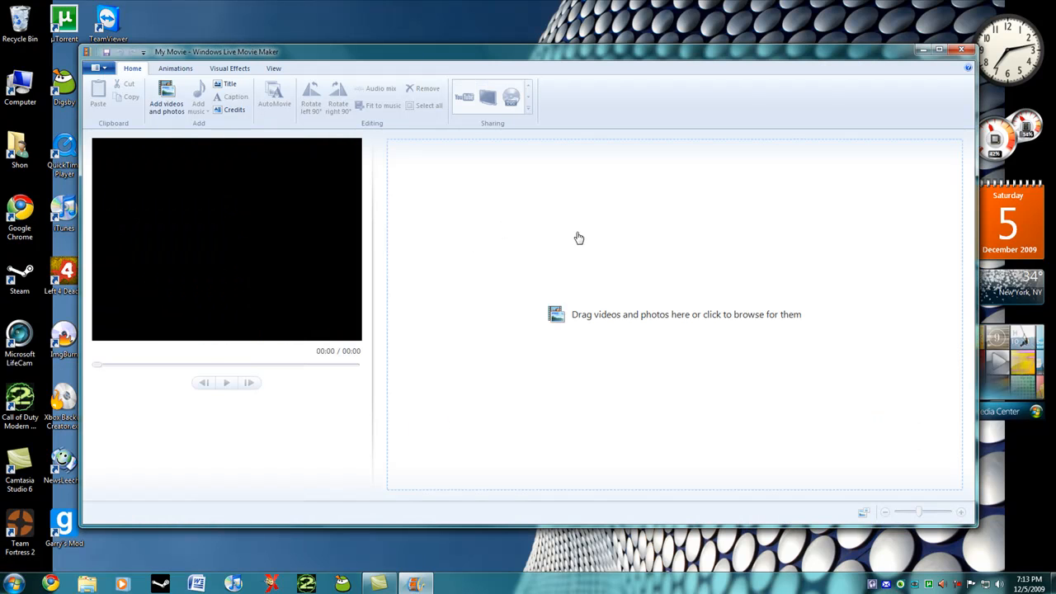
{"action": "mouse_move", "coordinate": [511, 221]}
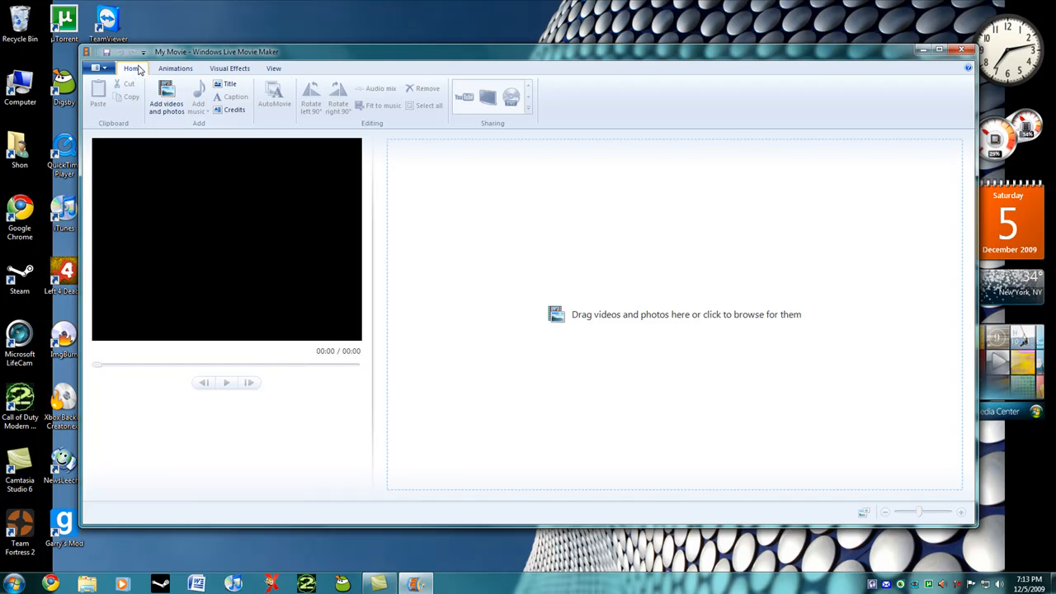
Browse Movie Maker's View, Home and Animations ribbon groups on the empty project, then close it.
{"action": "left_click", "coordinate": [274, 69]}
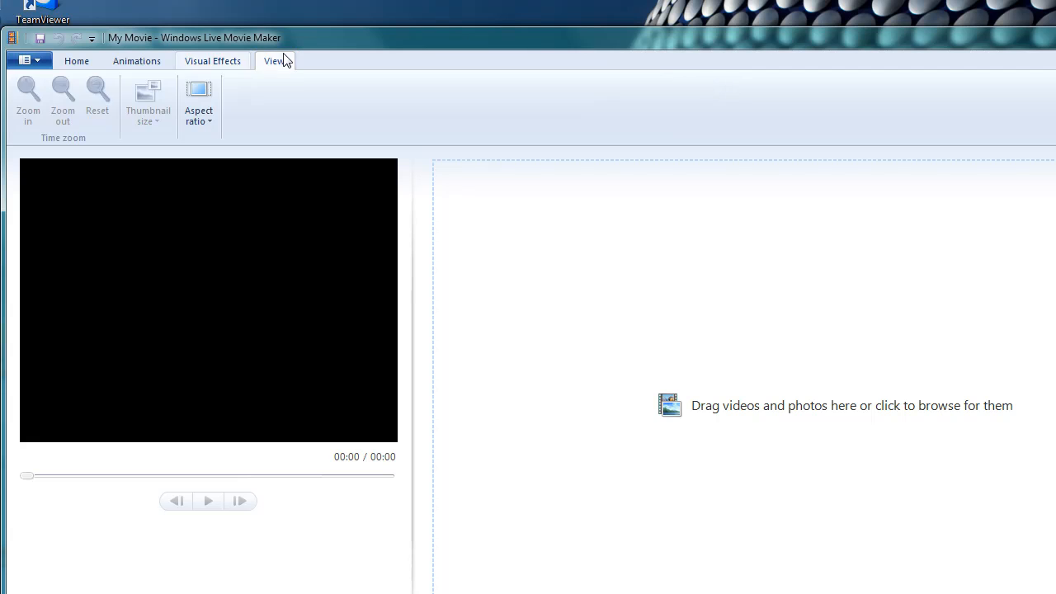
{"action": "left_click", "coordinate": [76, 59]}
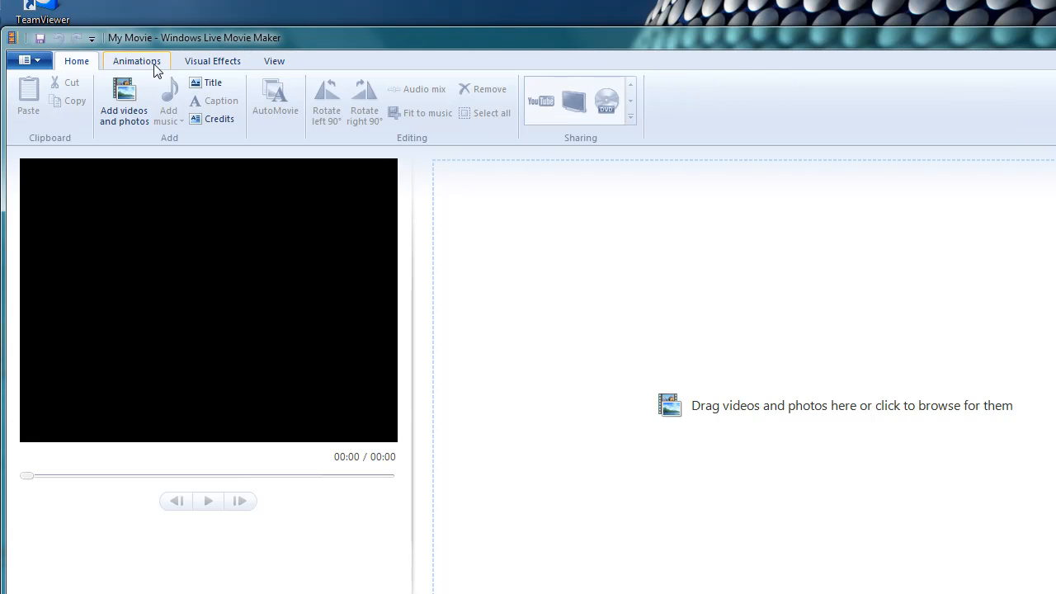
{"action": "left_click", "coordinate": [211, 59]}
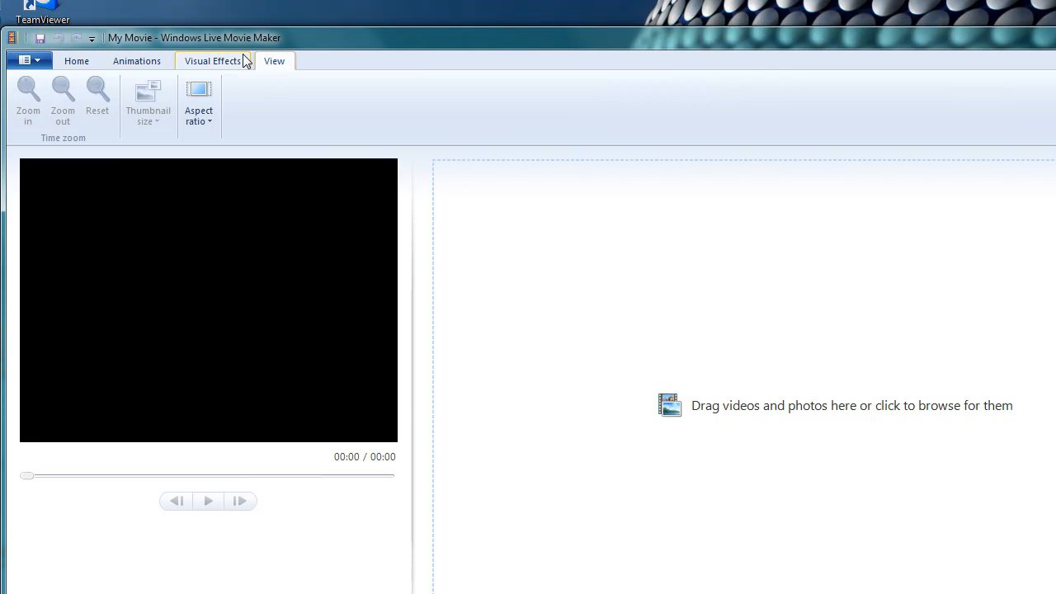
{"action": "left_click", "coordinate": [76, 59]}
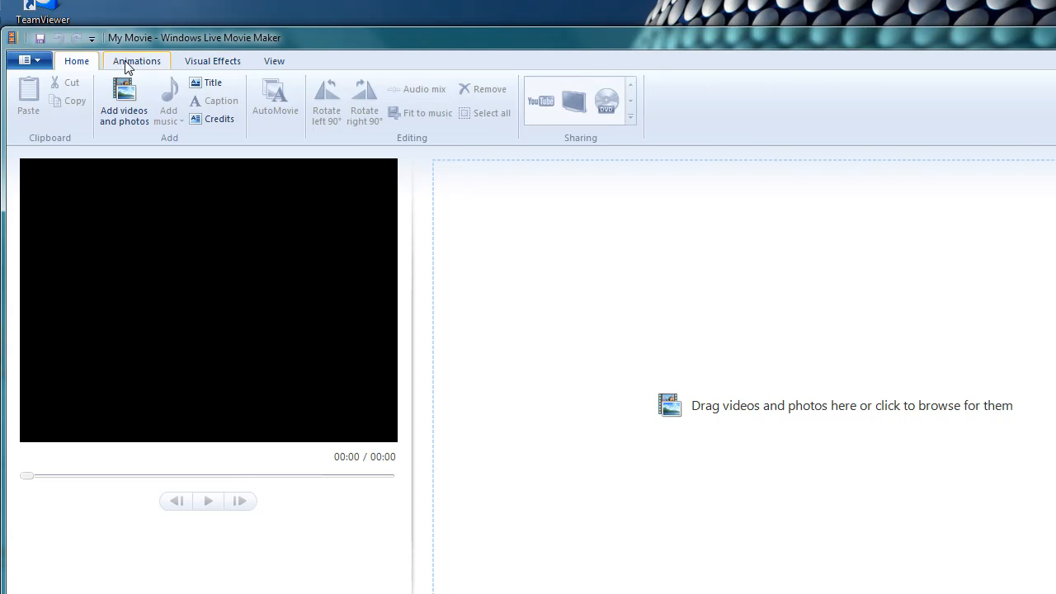
{"action": "left_click", "coordinate": [76, 59]}
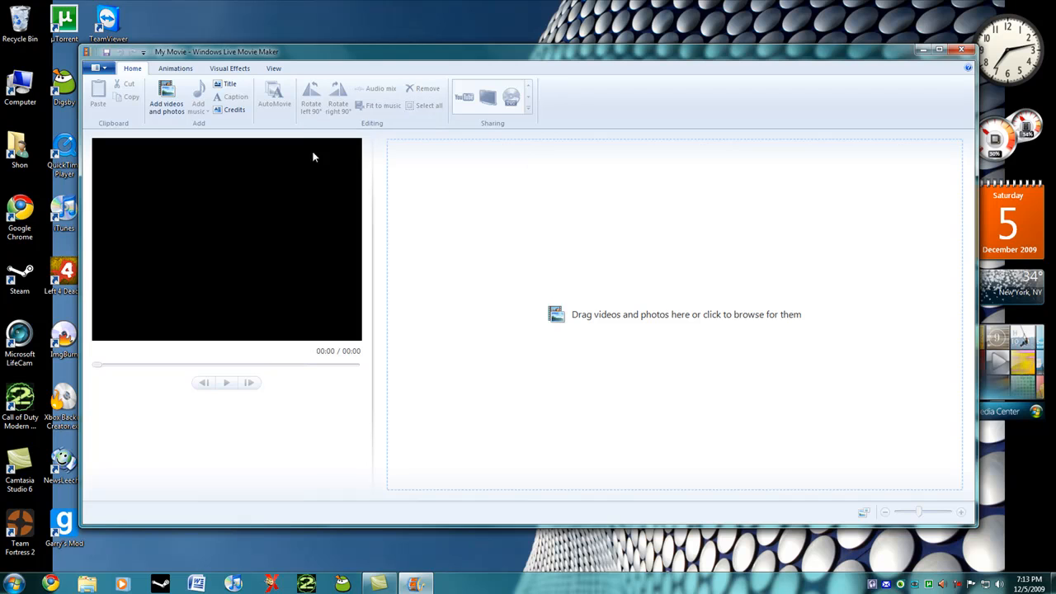
{"action": "mouse_move", "coordinate": [677, 314]}
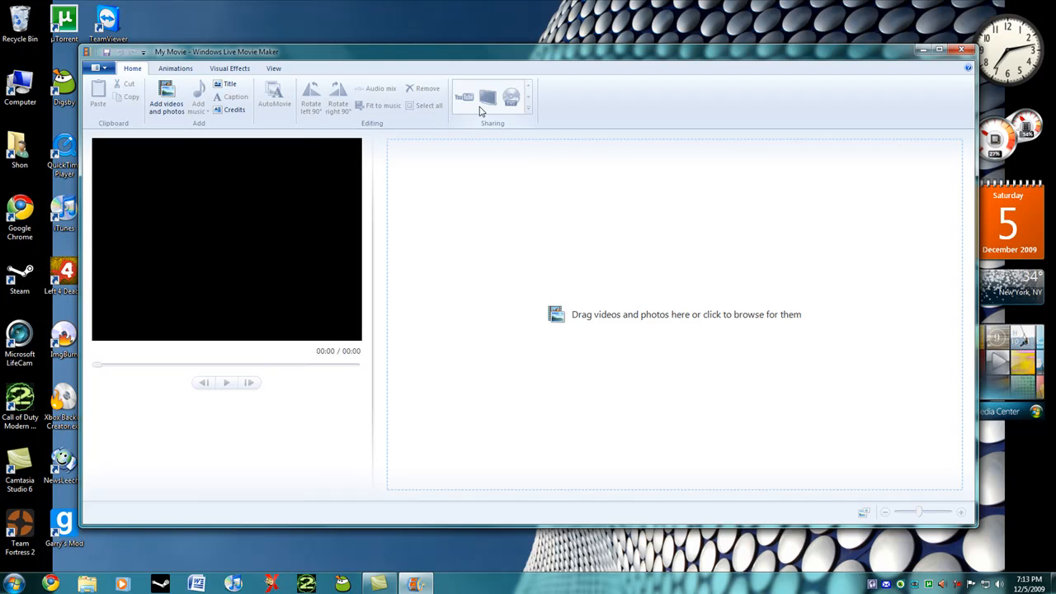
{"action": "left_click", "coordinate": [937, 49]}
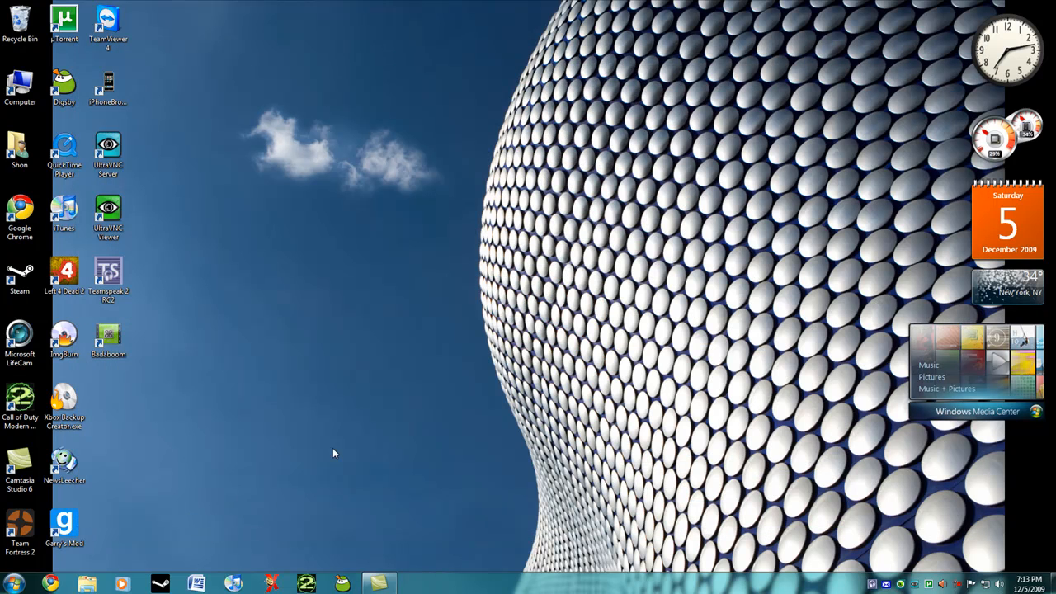
Show All Programs in the Start menu and expand the Windows Live folder.
{"action": "left_click", "coordinate": [17, 584]}
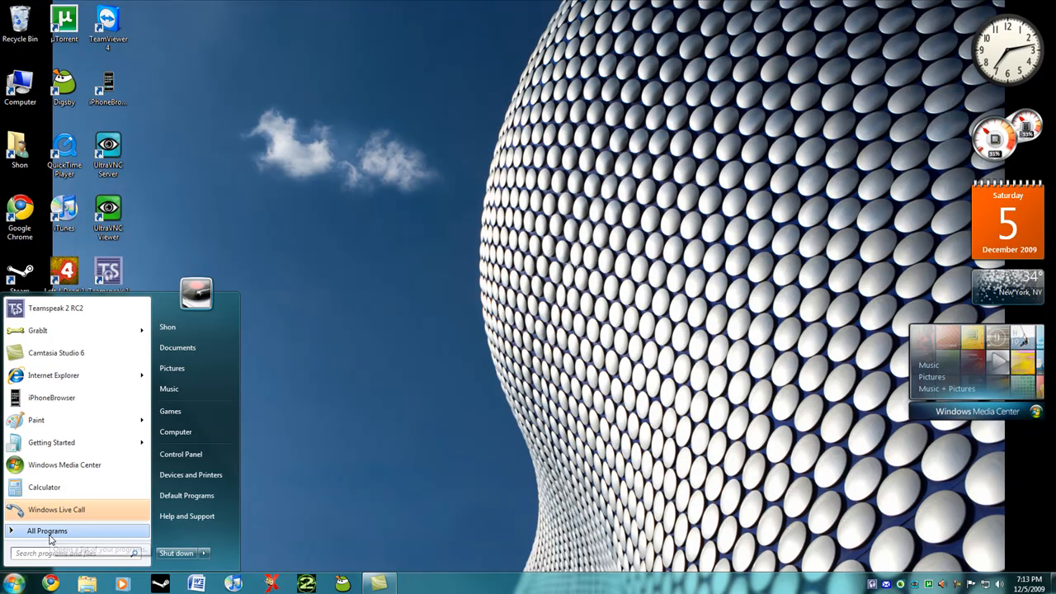
{"action": "left_click", "coordinate": [46, 531]}
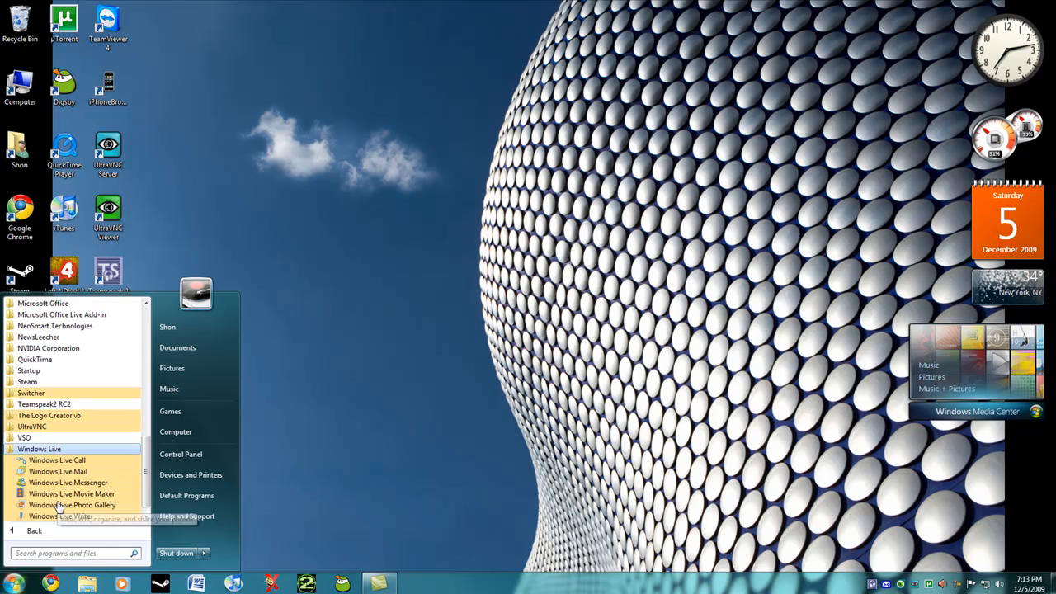
{"action": "mouse_move", "coordinate": [56, 472]}
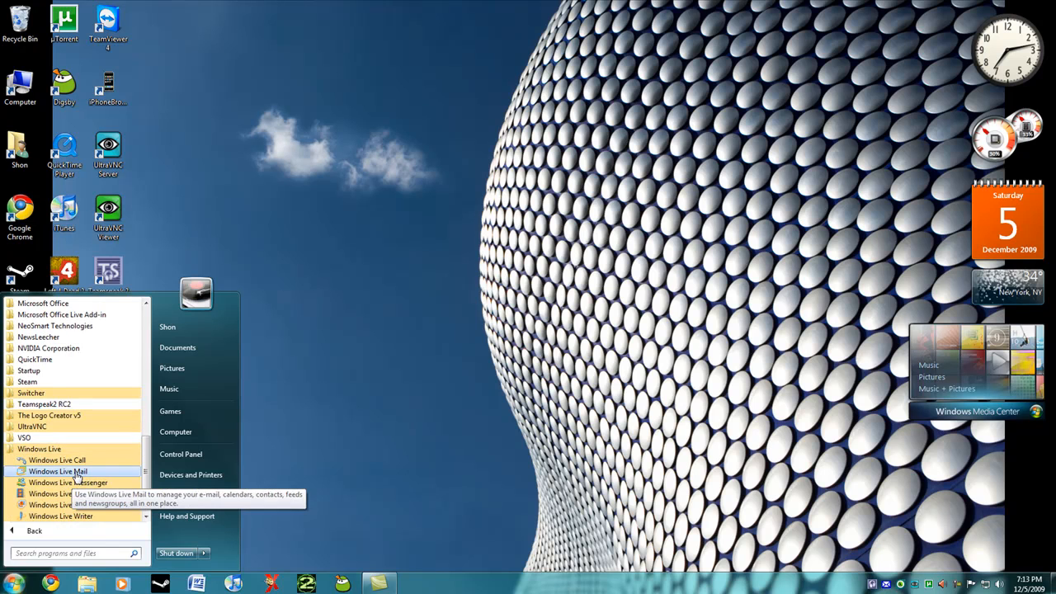
{"action": "left_click", "coordinate": [56, 472]}
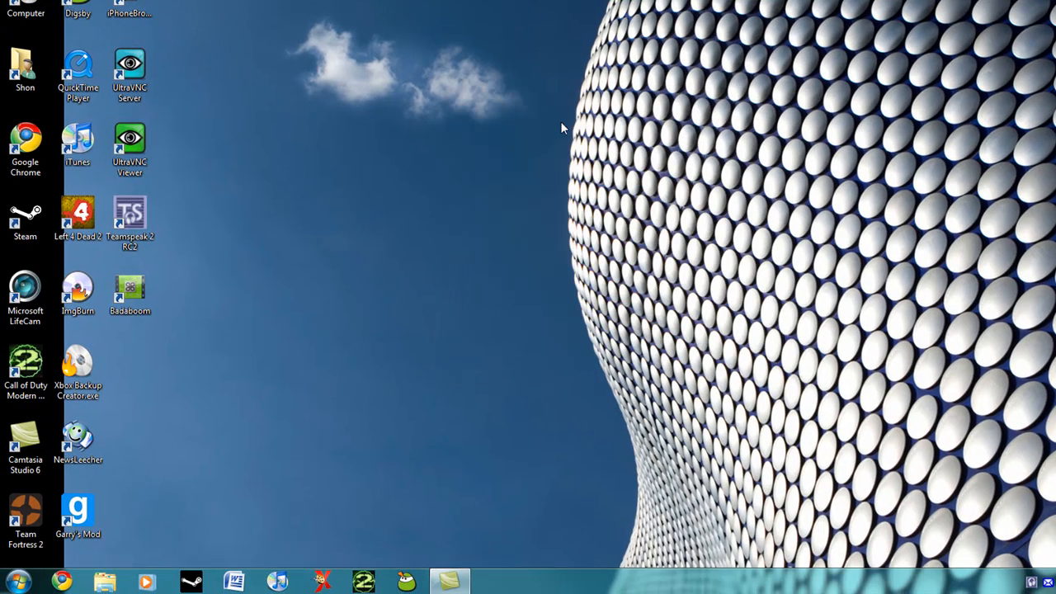
{"action": "mouse_move", "coordinate": [152, 418]}
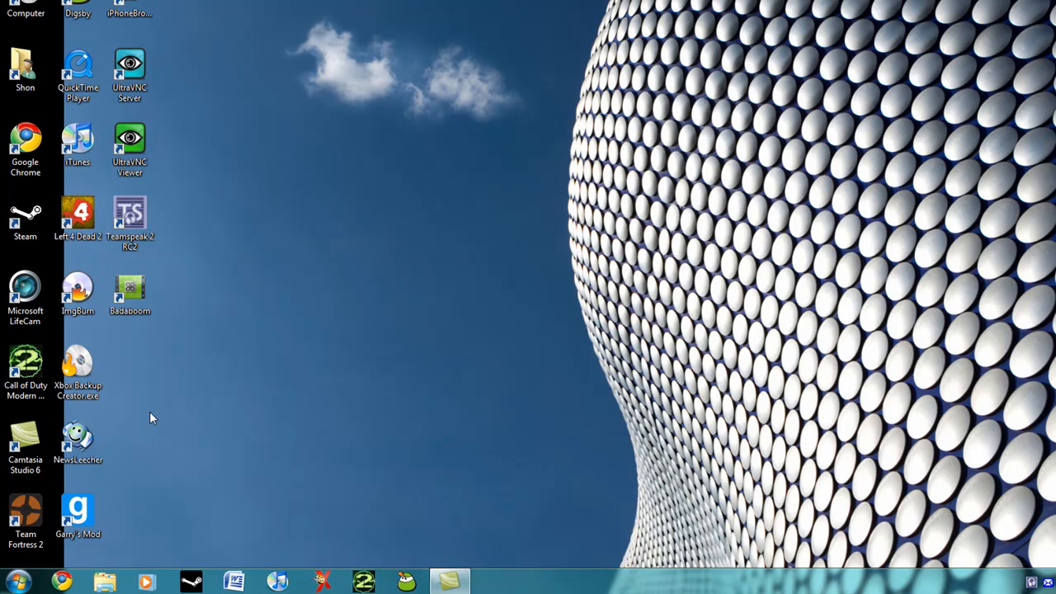
{"action": "mouse_move", "coordinate": [168, 436]}
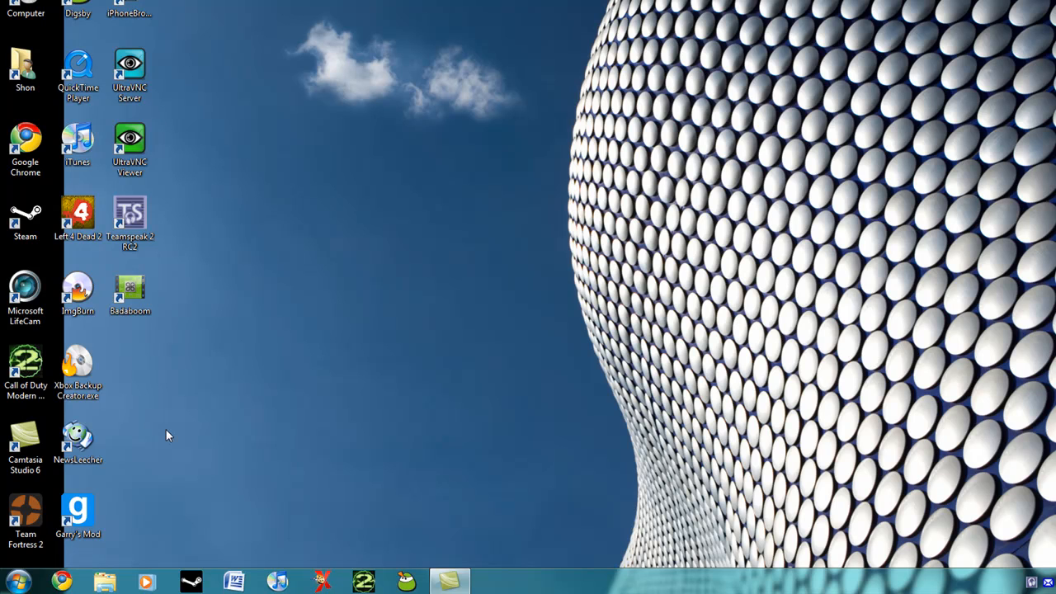